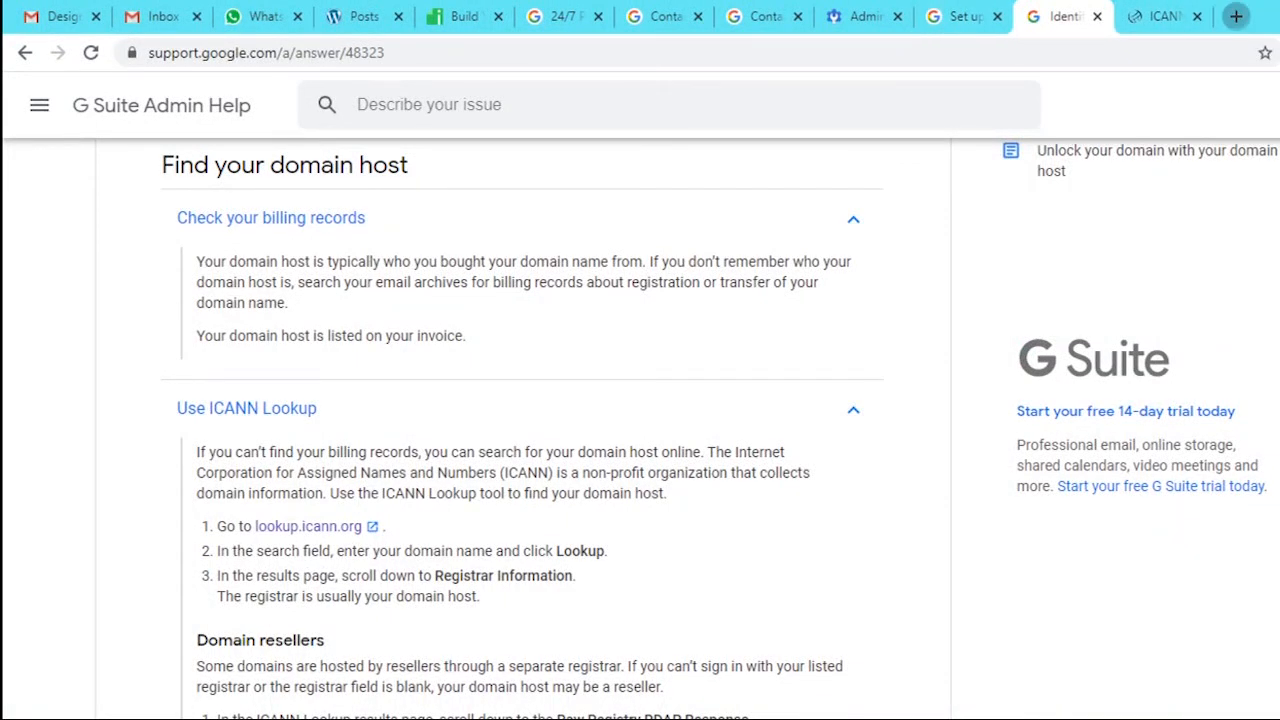
- Open a new blank browser tab from the G Suite help page
click(1236, 16)
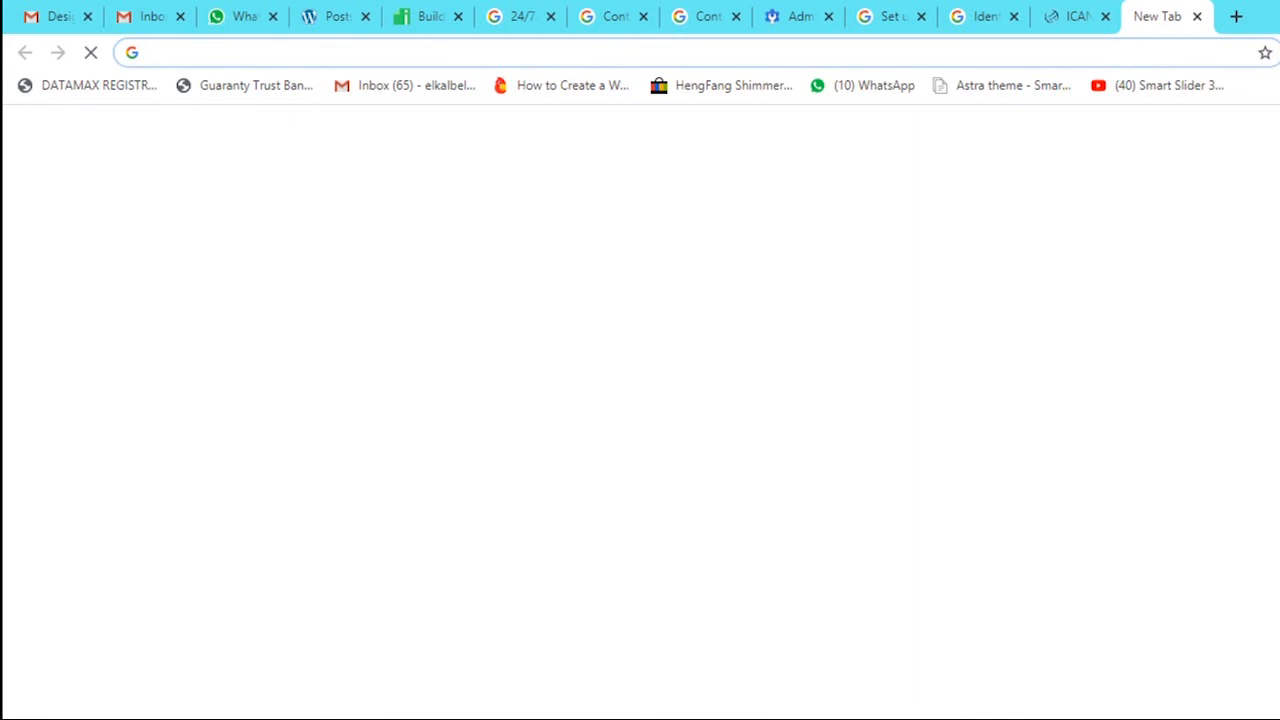
- Go to lookup.icann.org in the new tab
text(look)
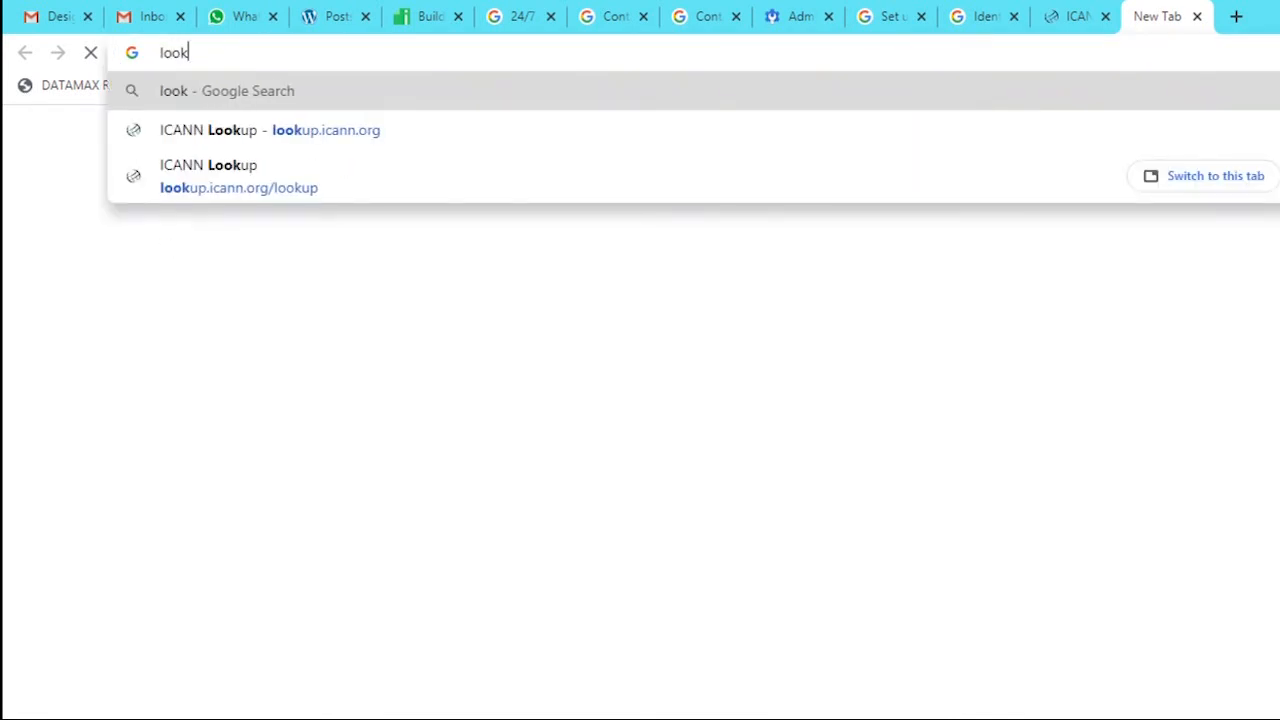
text(up)
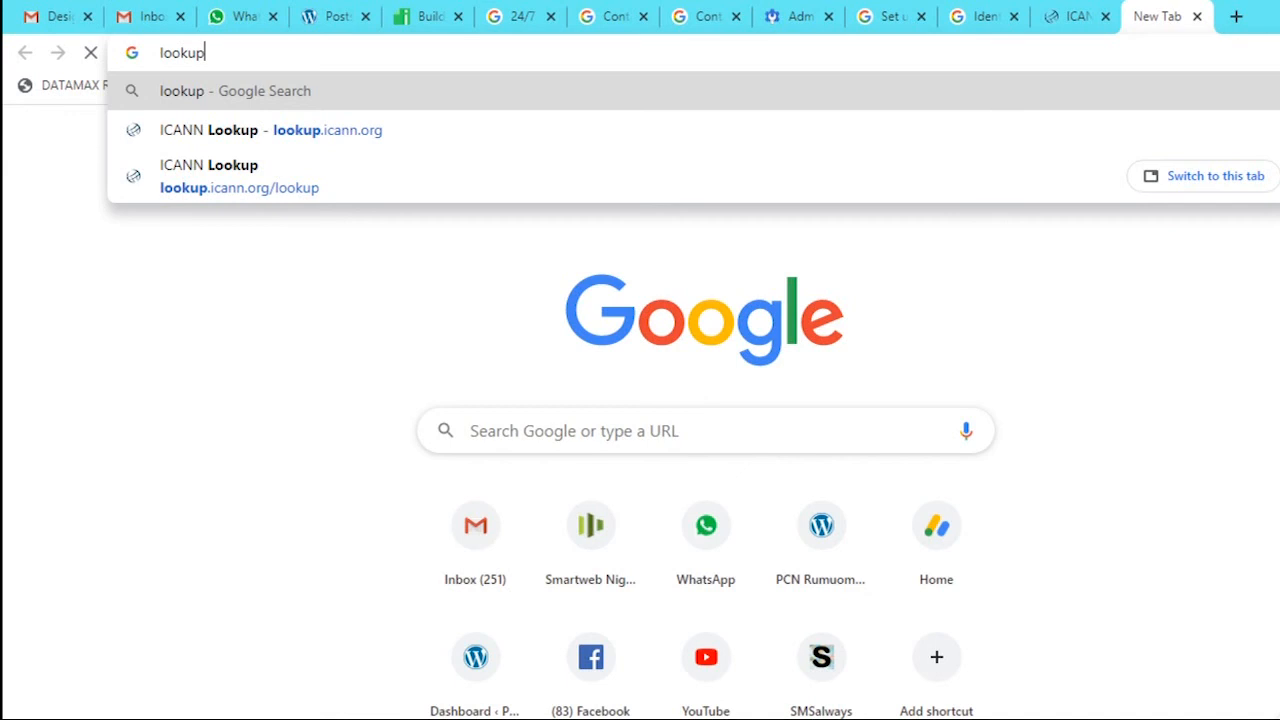
text(.ic)
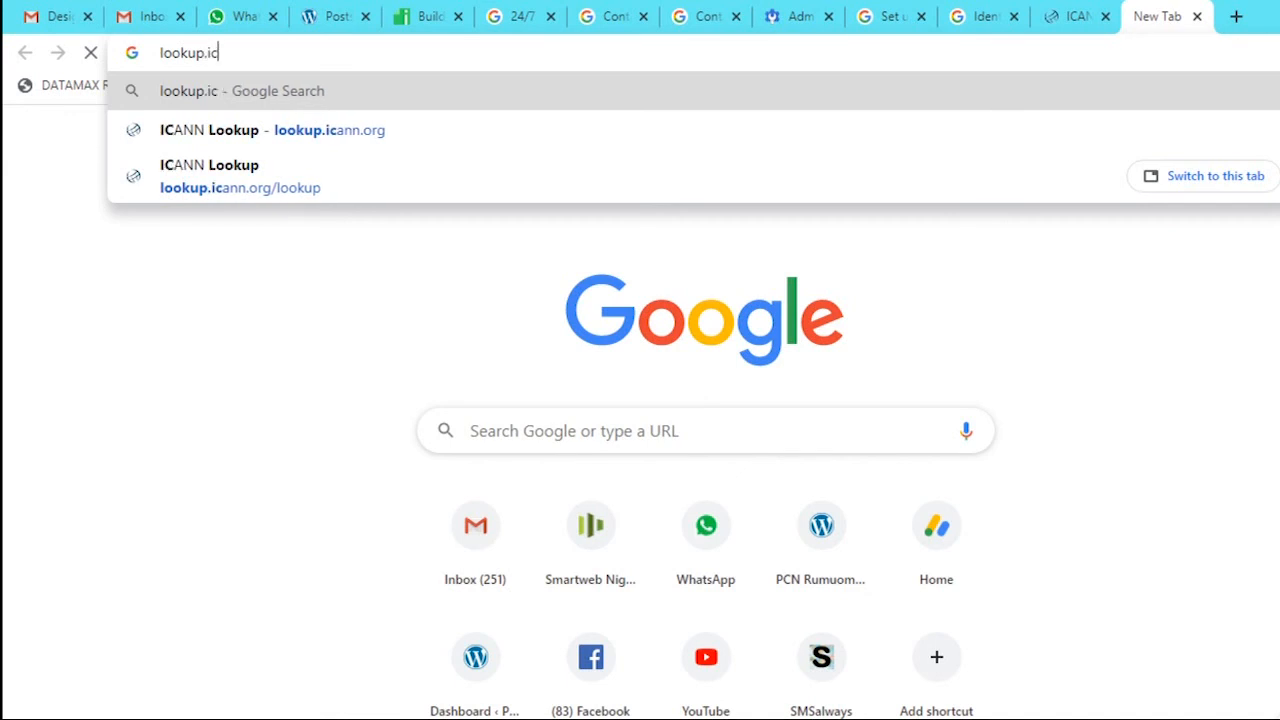
text(a)
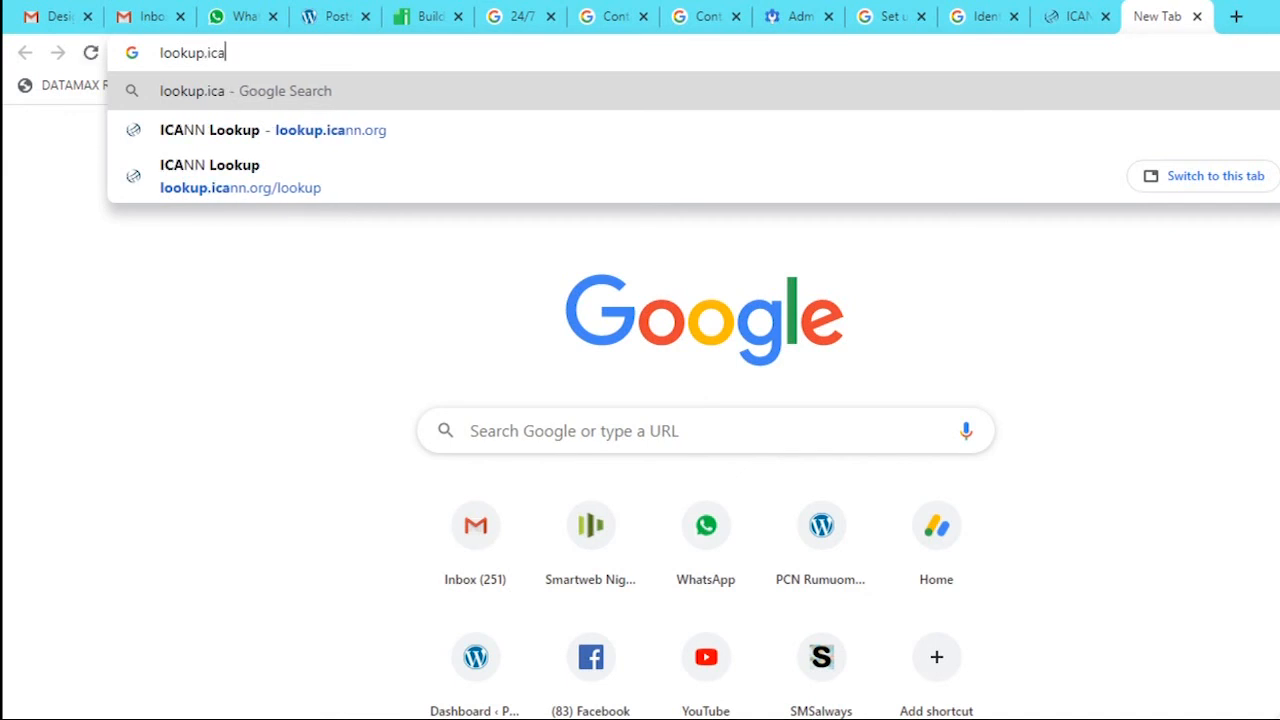
text(nn.org/)
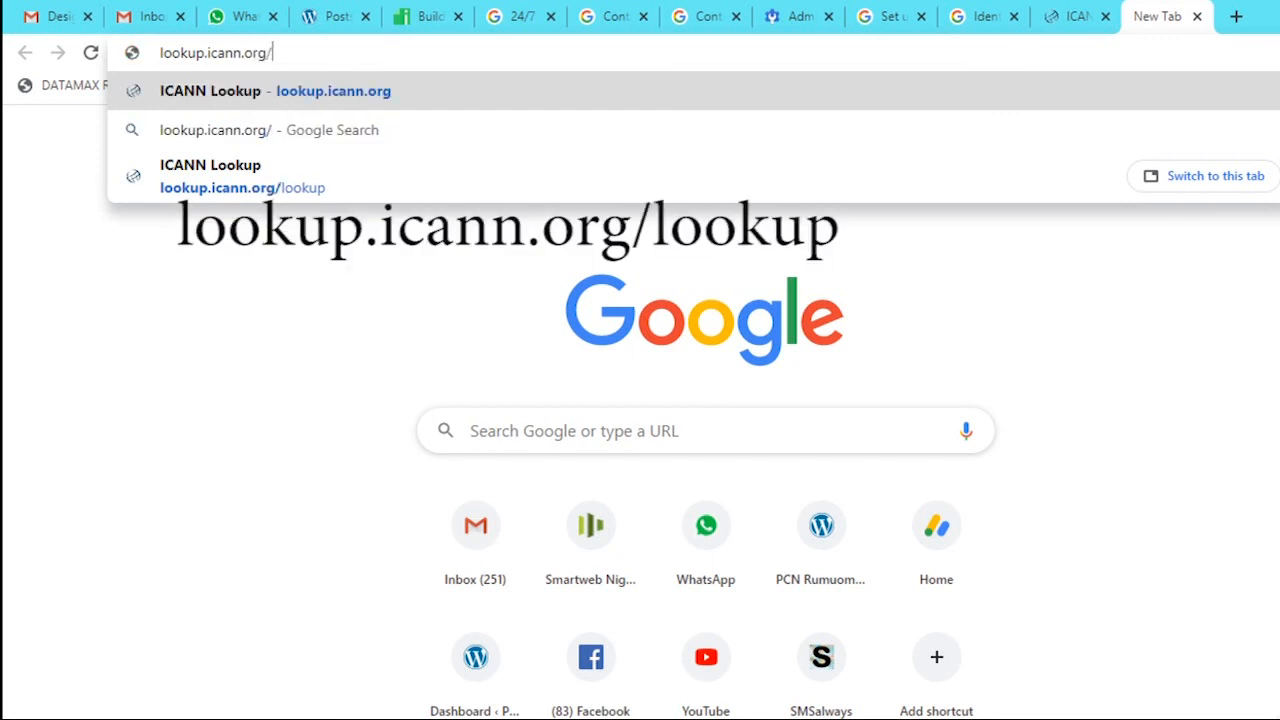
text(loo)
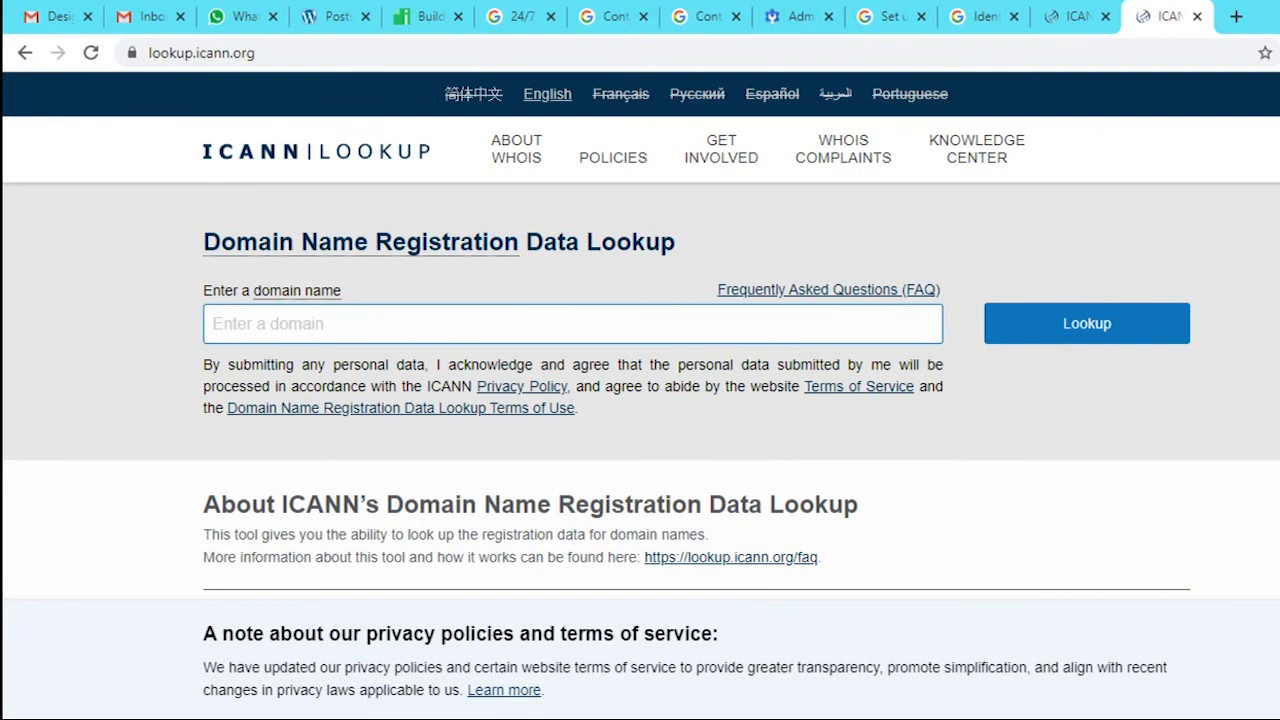
- Enter smsalways.com in the domain field and submit the lookup
click(573, 323)
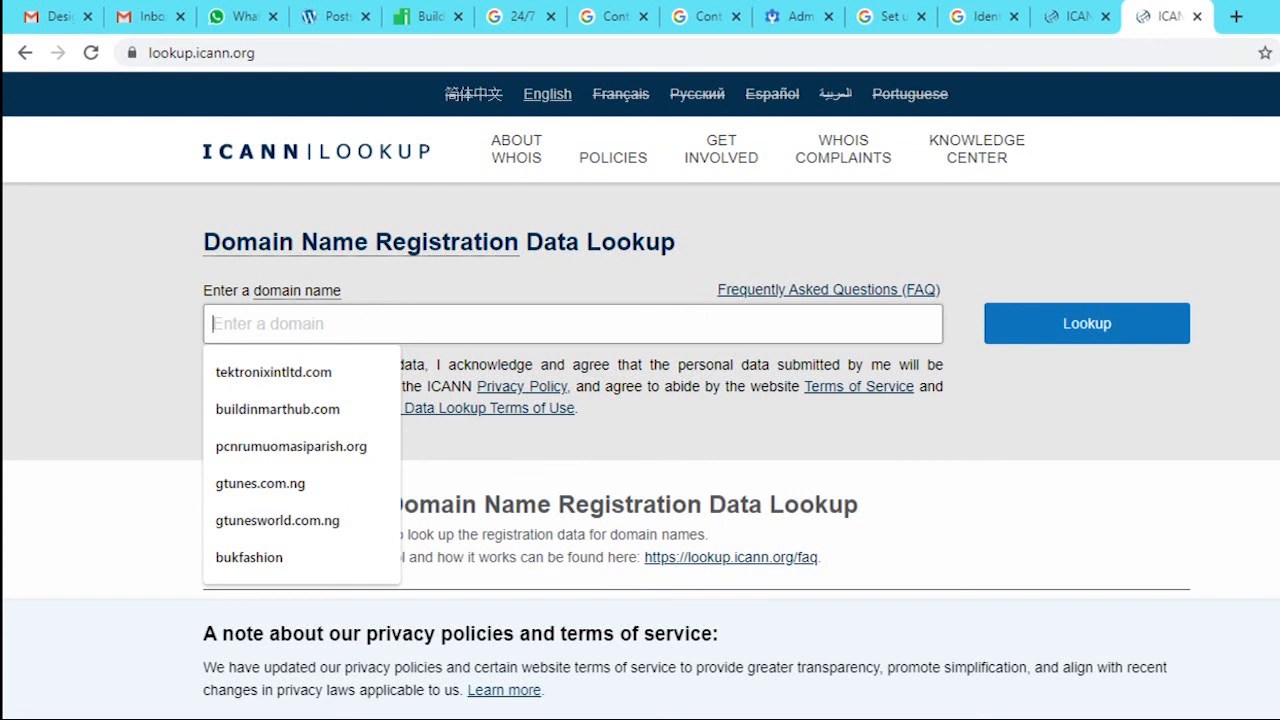
text(smsm)
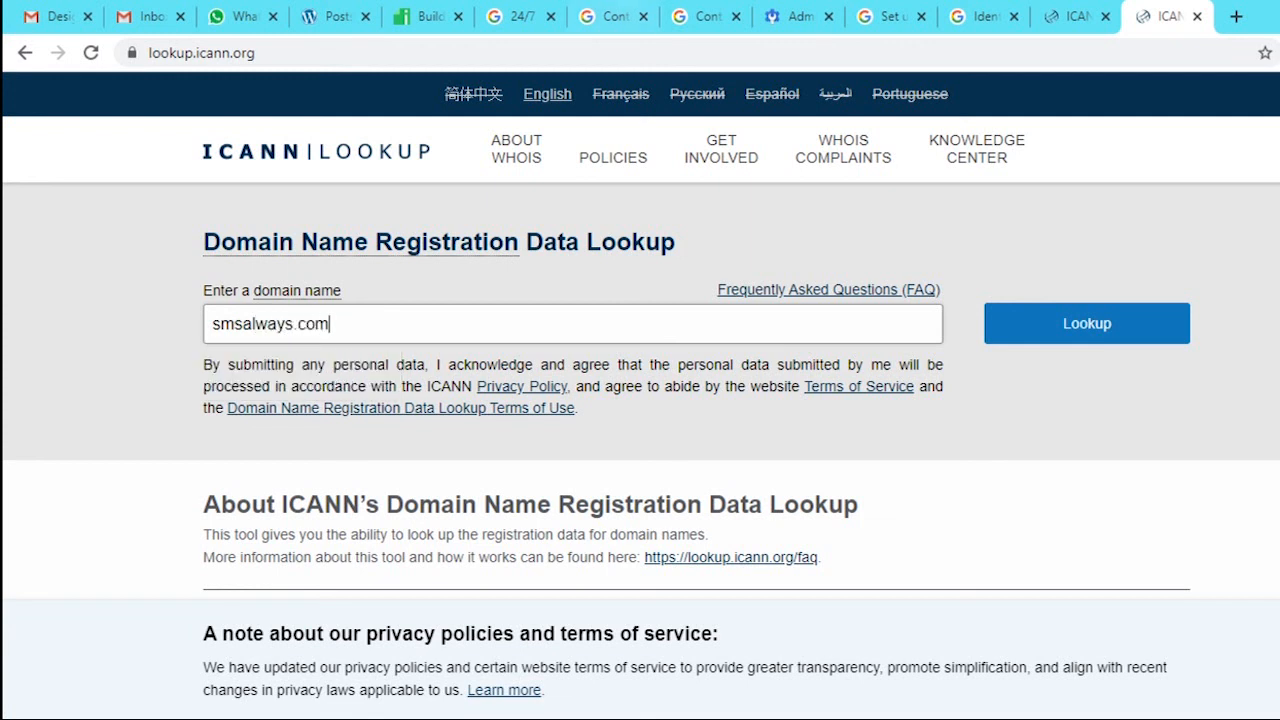
click(1086, 323)
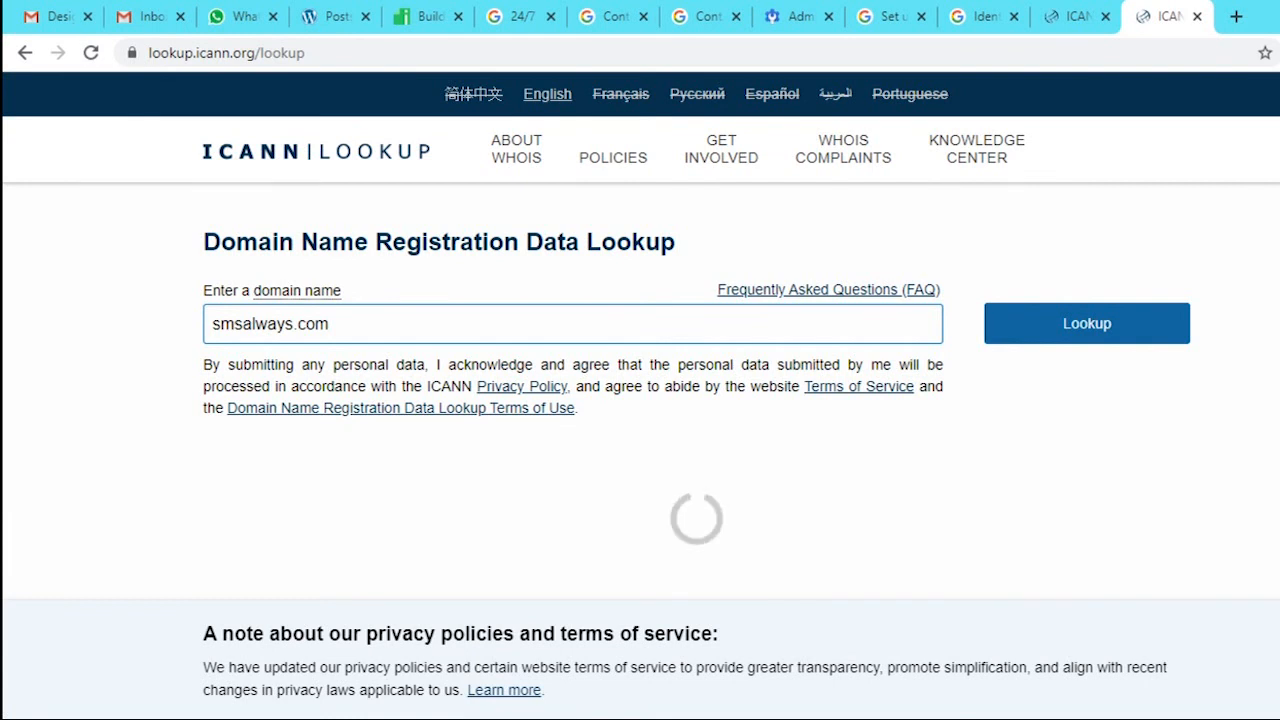
- Scroll through smsalways.com's results to registrar PDR Ltd., then back to top
click(1086, 323)
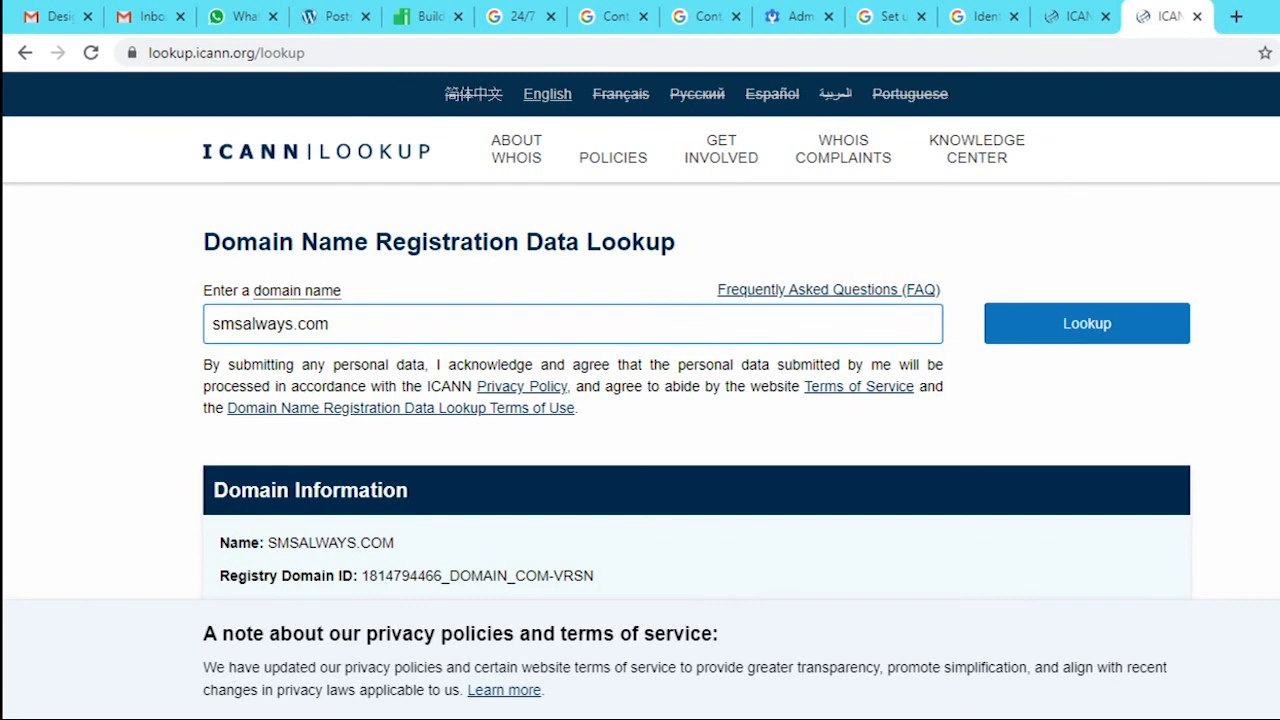
scroll(down, 3)
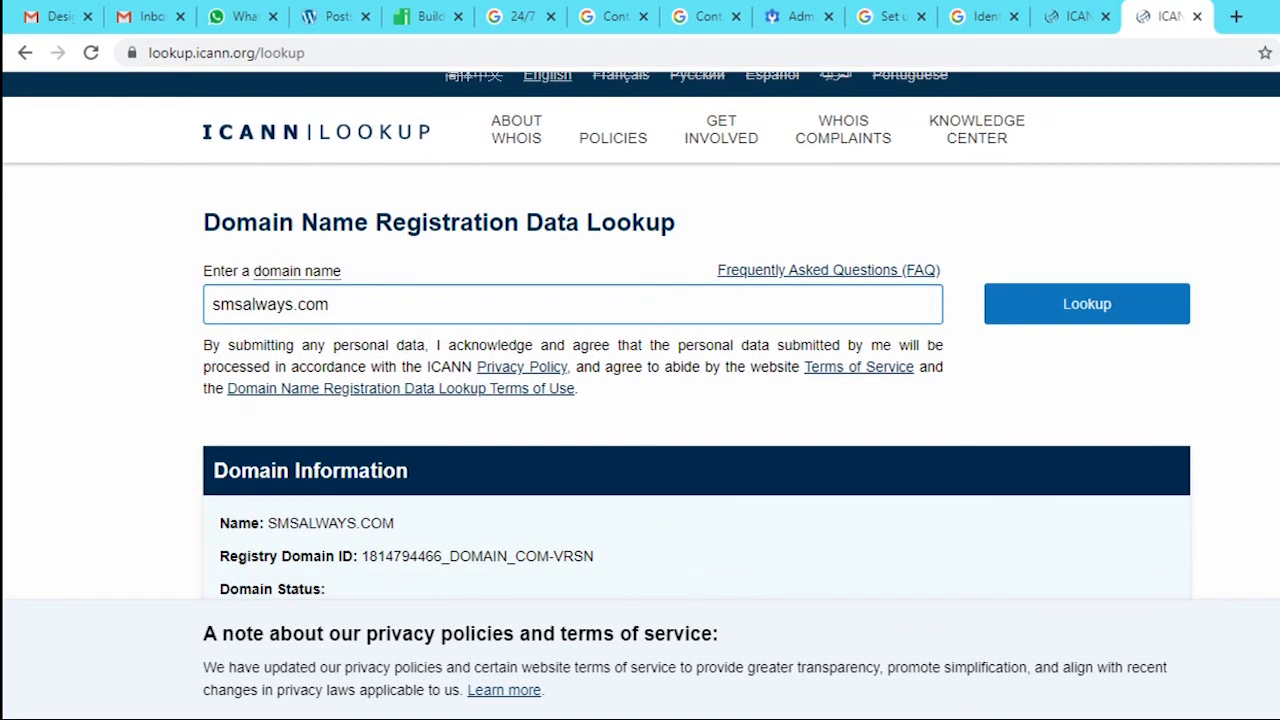
scroll(down, 3)
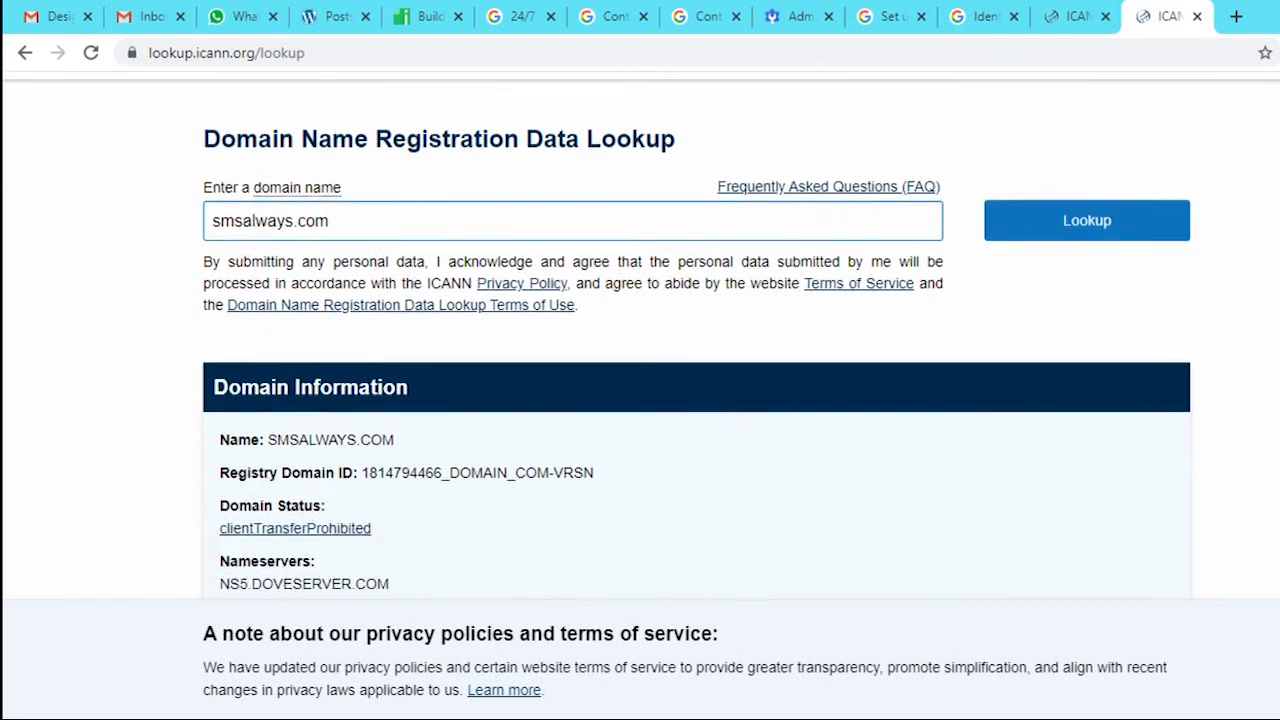
scroll(down, 3)
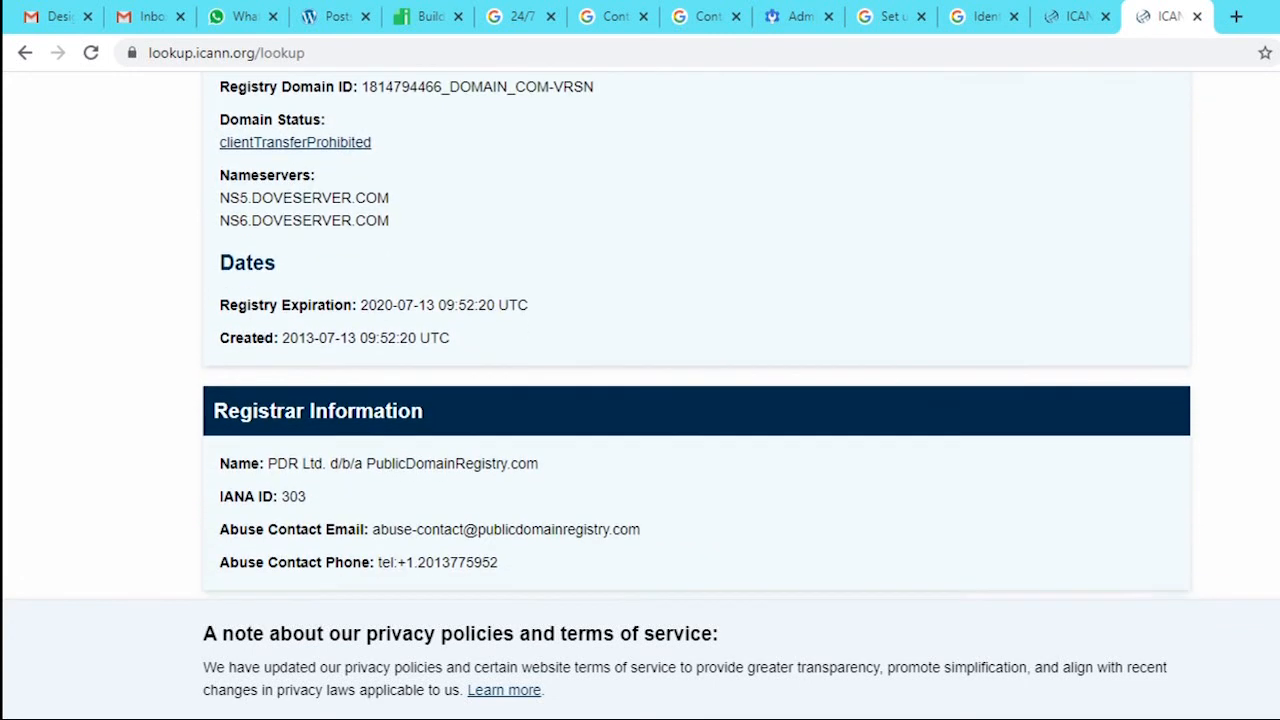
scroll(down, 3)
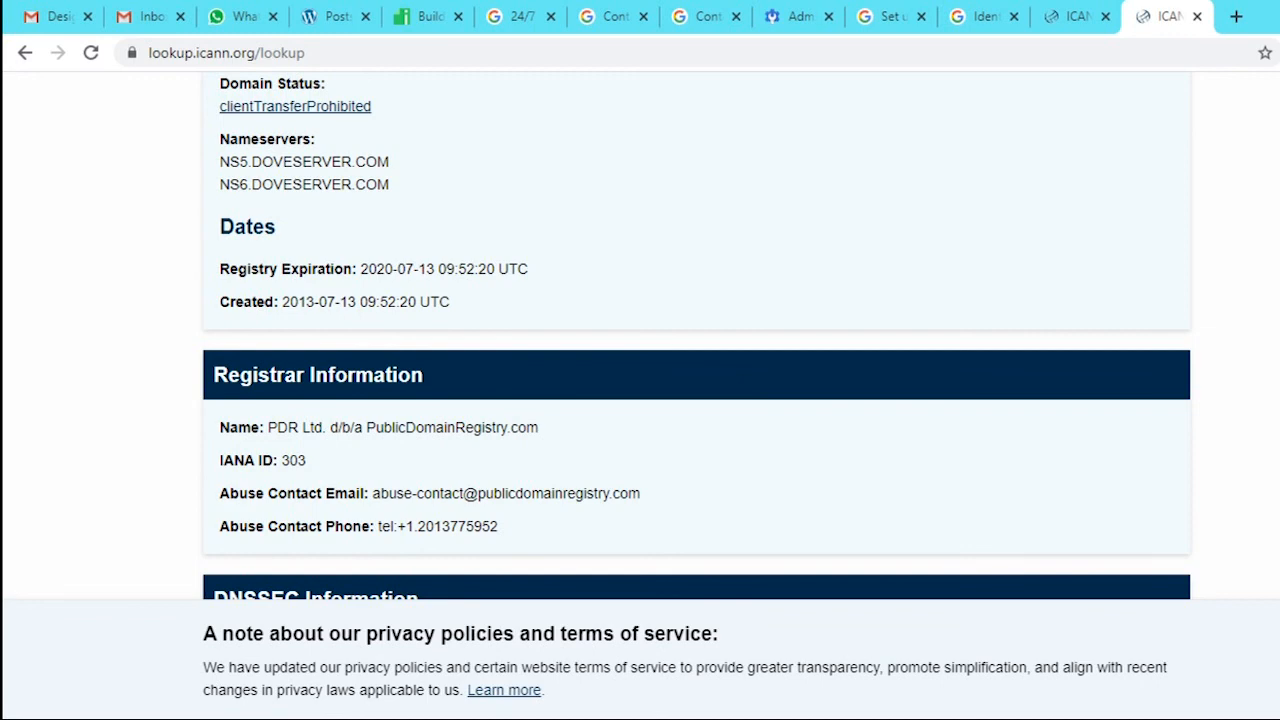
scroll(up, 3)
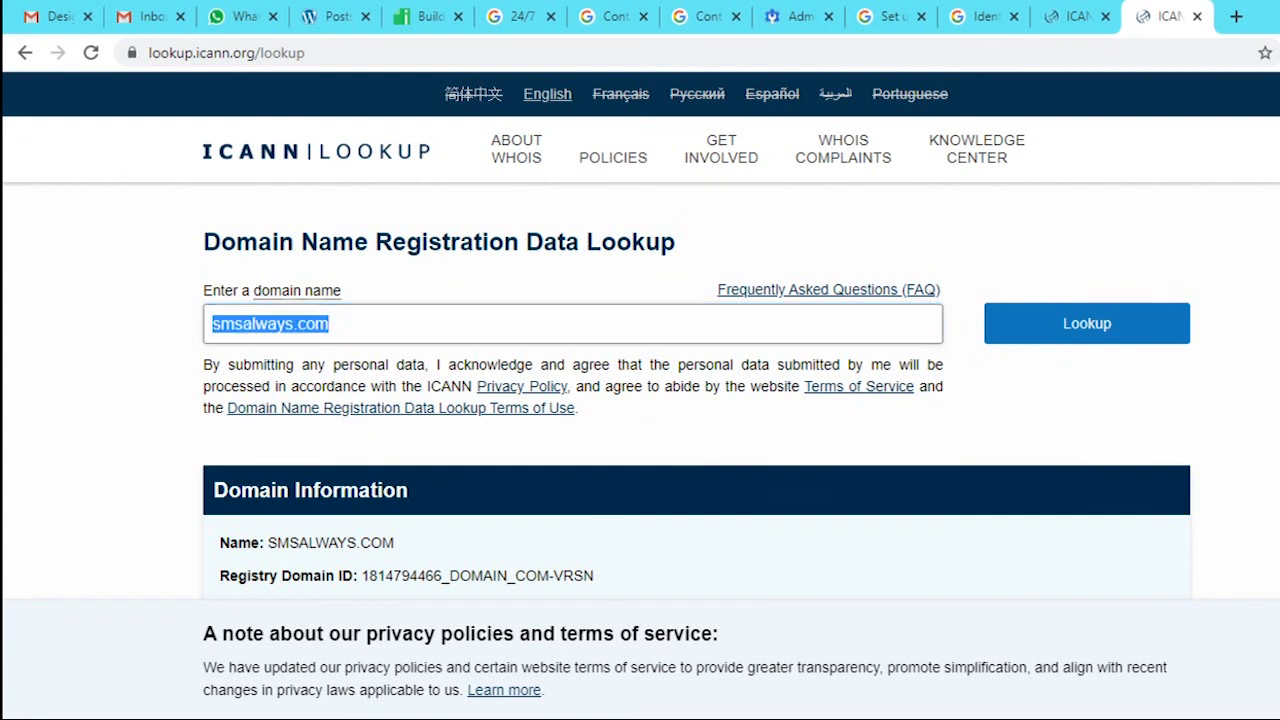
- Look up cnn.com and scroll to its registrar, CSC Corporate Domains, Inc
text(cnn)
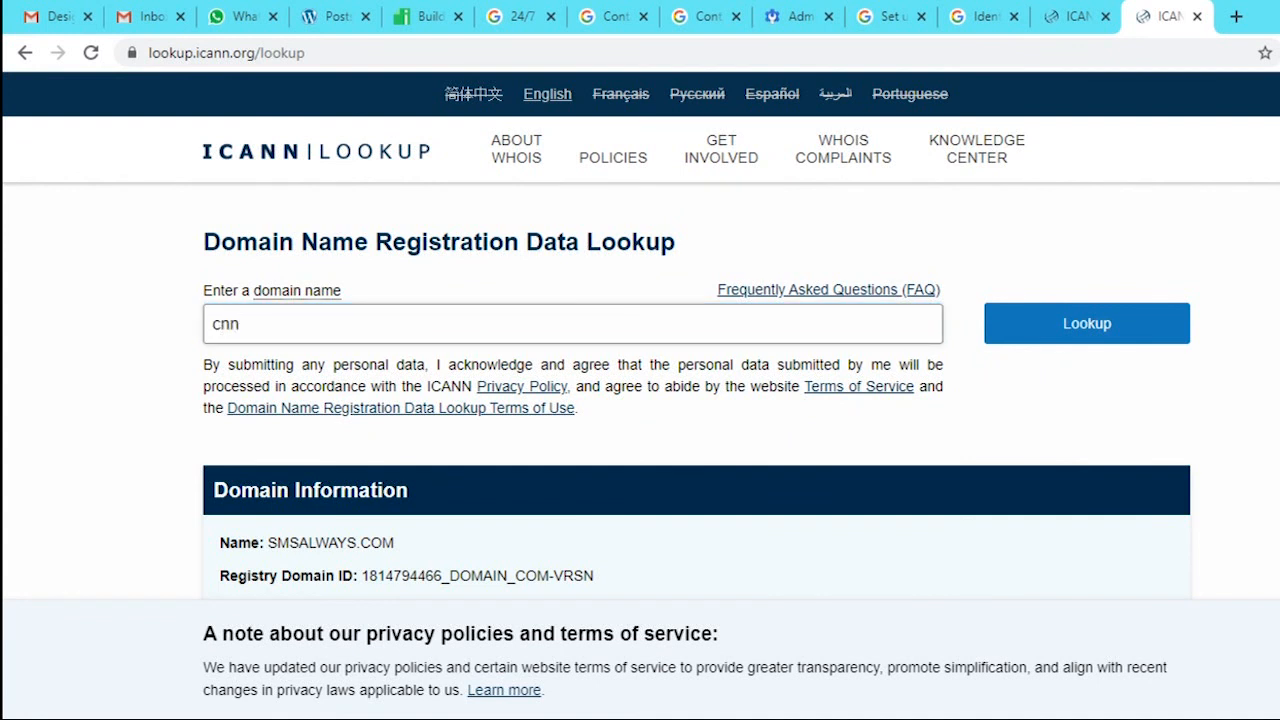
text(.com)
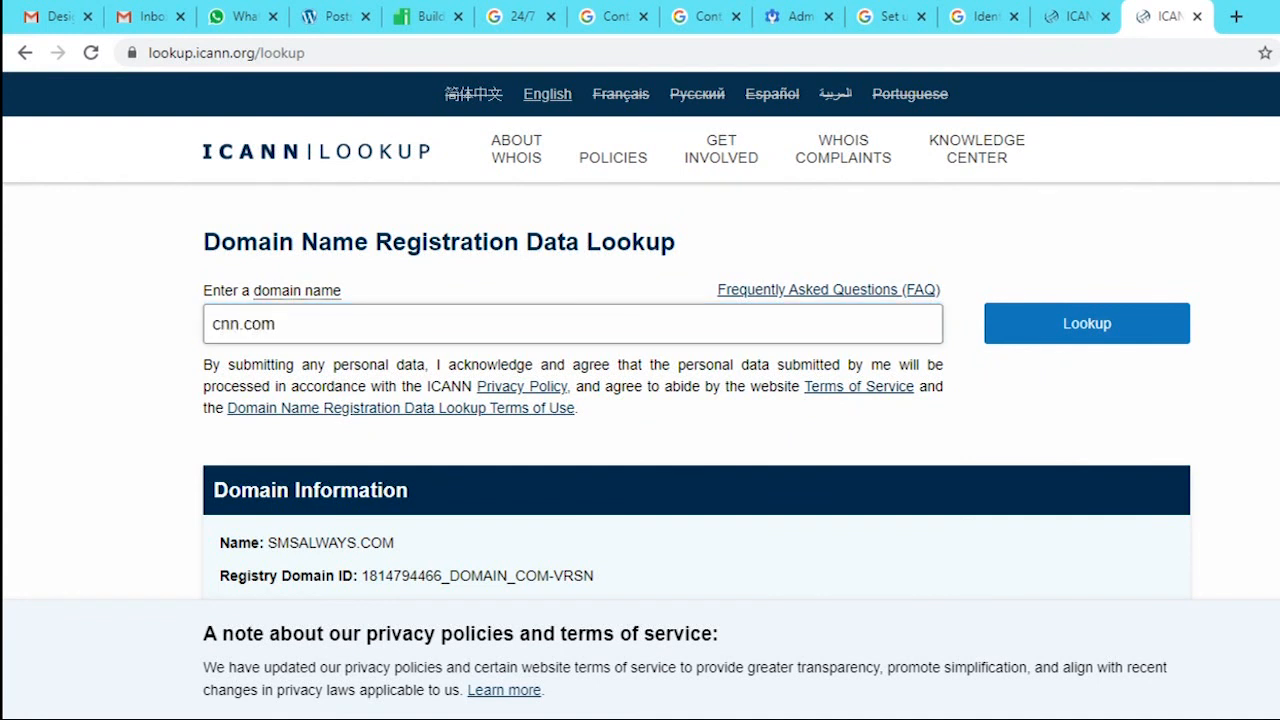
click(1086, 323)
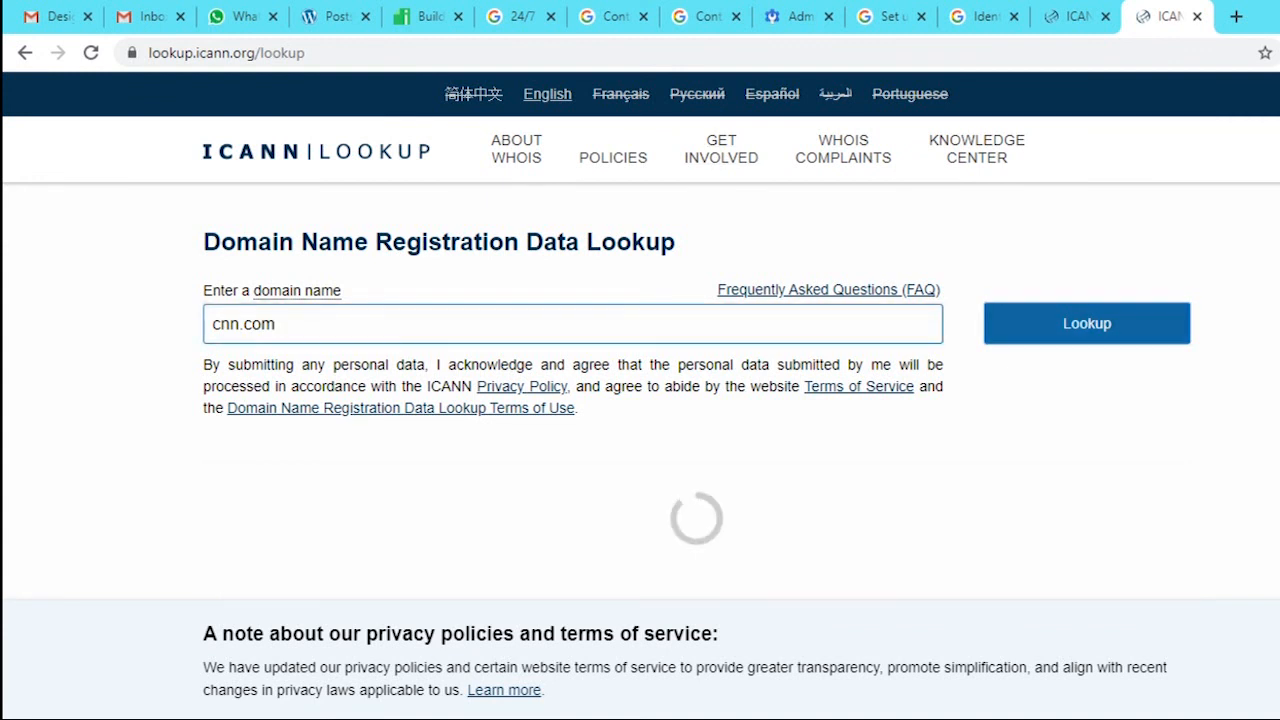
click(1086, 323)
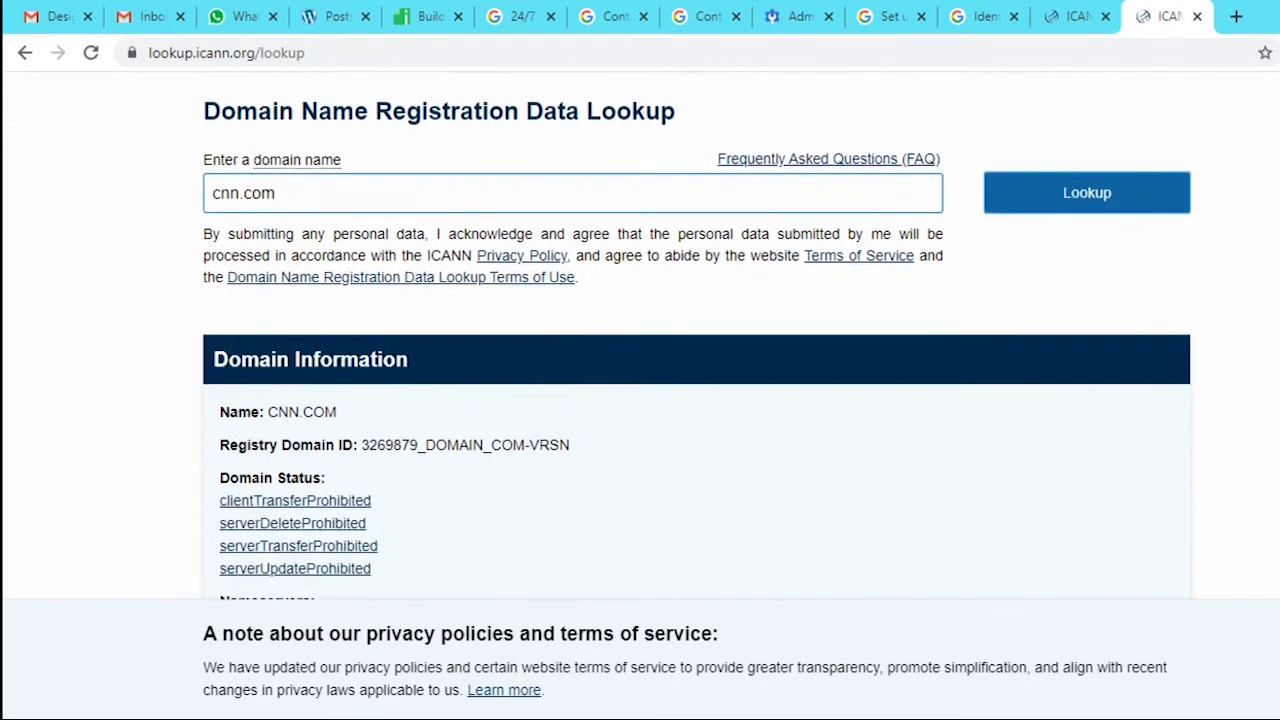
scroll(down, 3)
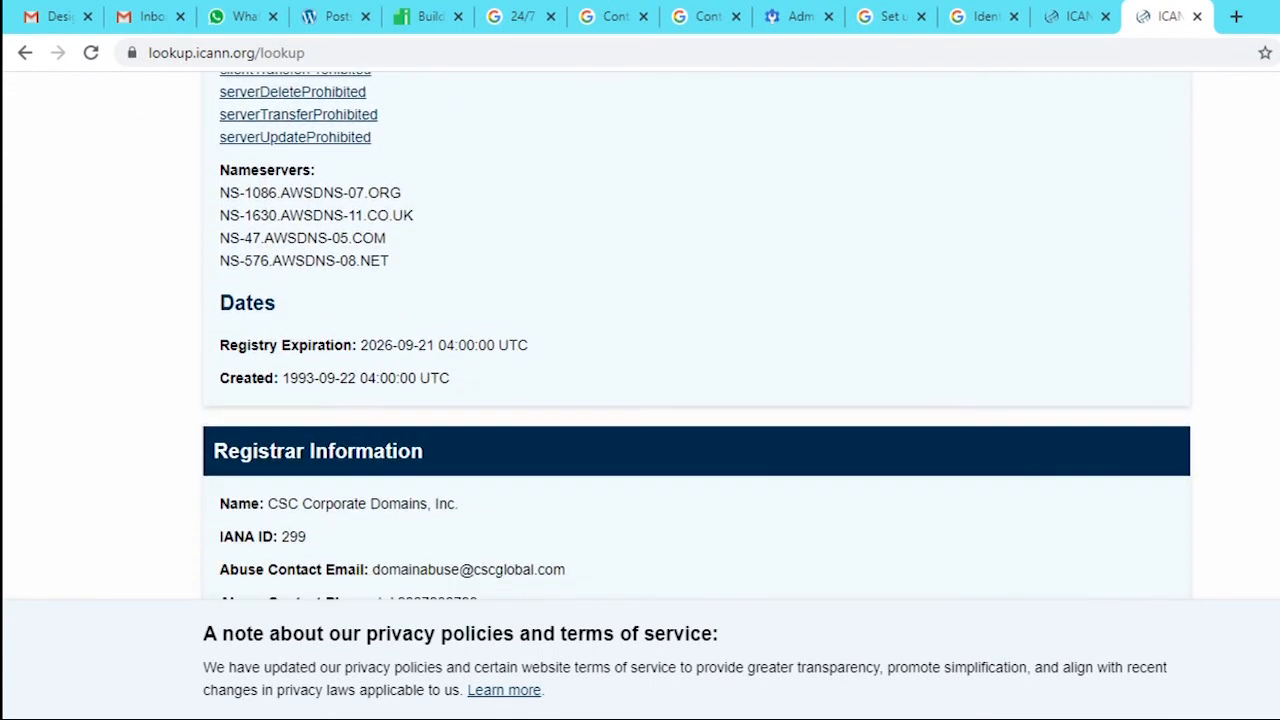